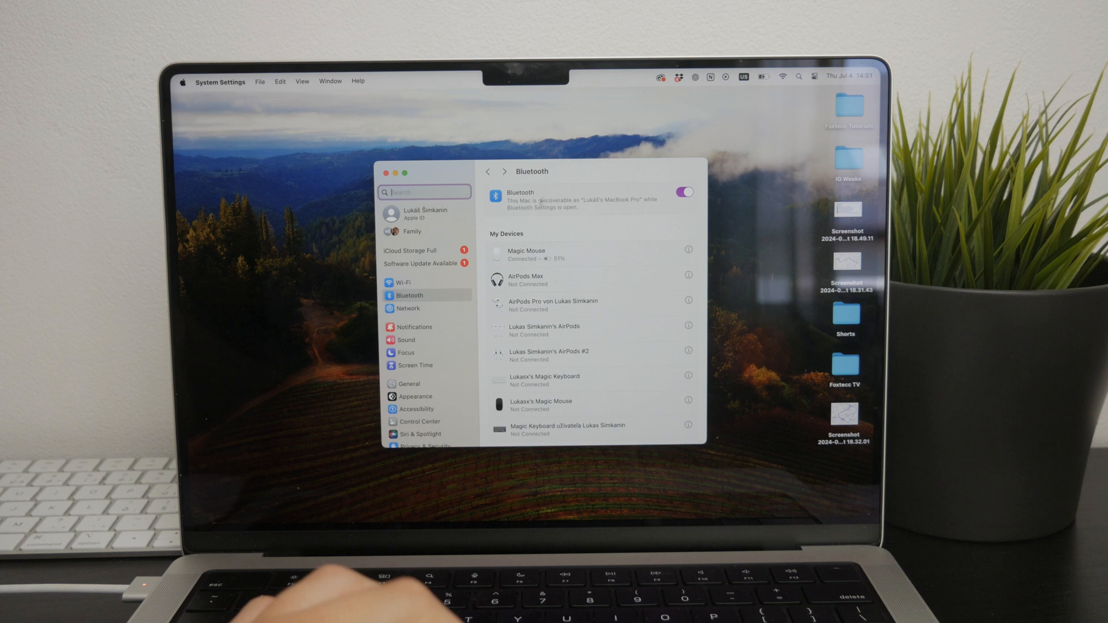
mouse_move(526, 252)
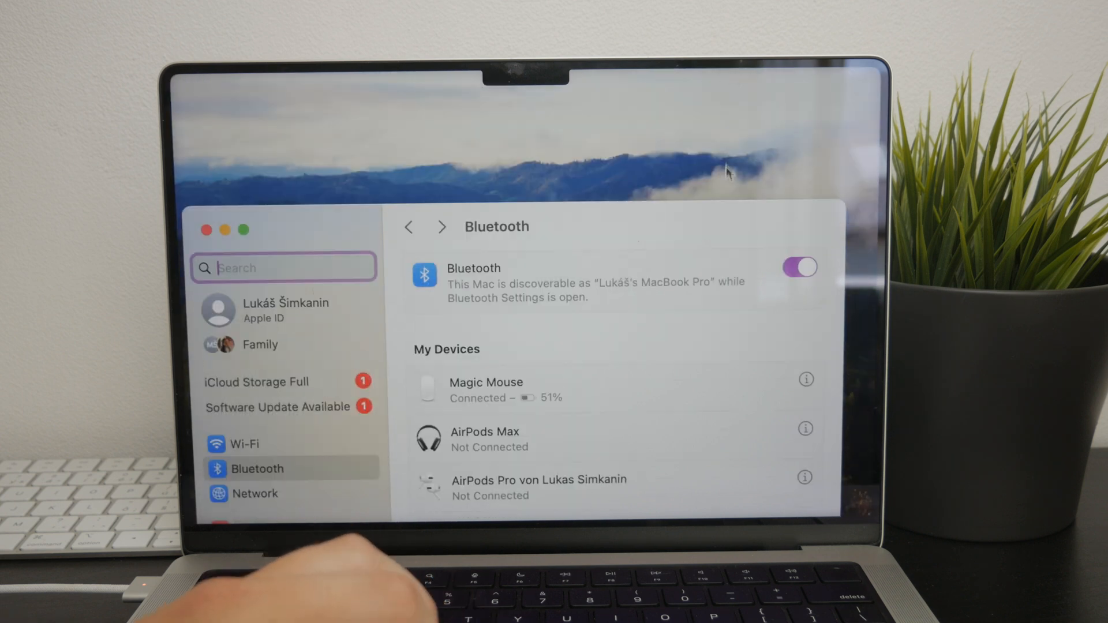
mouse_move(689, 428)
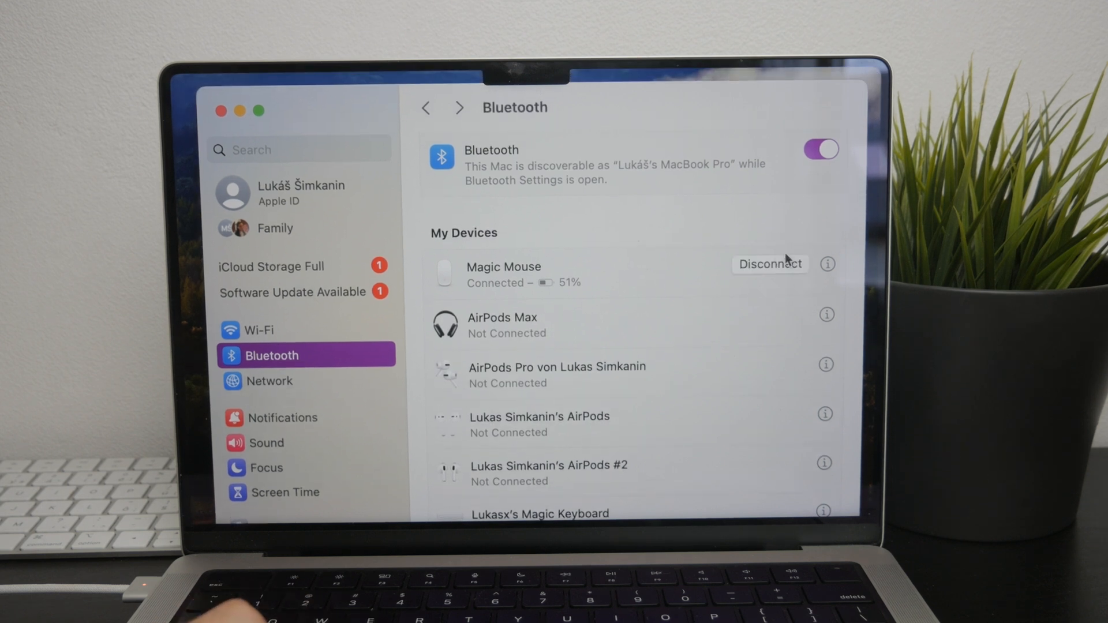
mouse_move(770, 201)
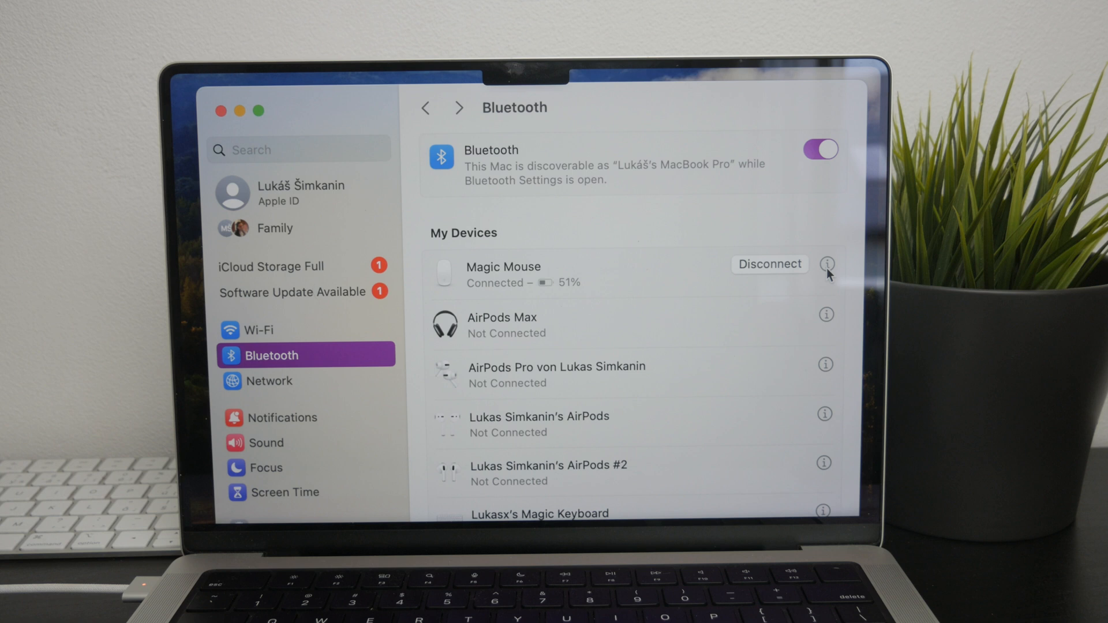
View the Magic Mouse details showing its name, model and firmware 1.9.2.
click(825, 274)
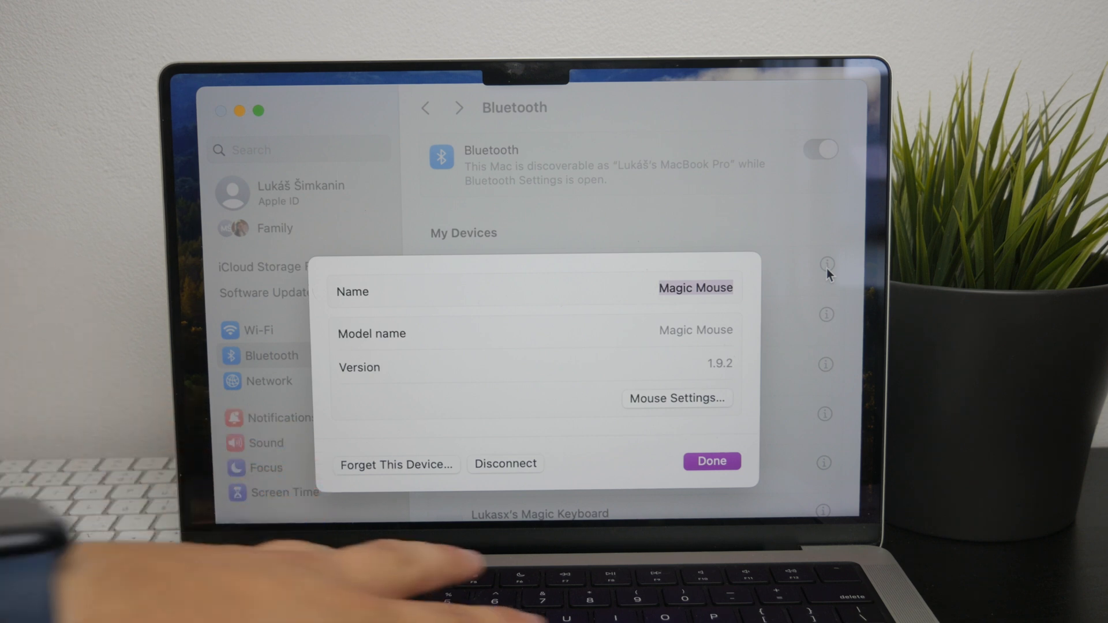
Rename the device to 'My mouse', then back to 'Magic Mouse', and confirm with Done.
text(My m)
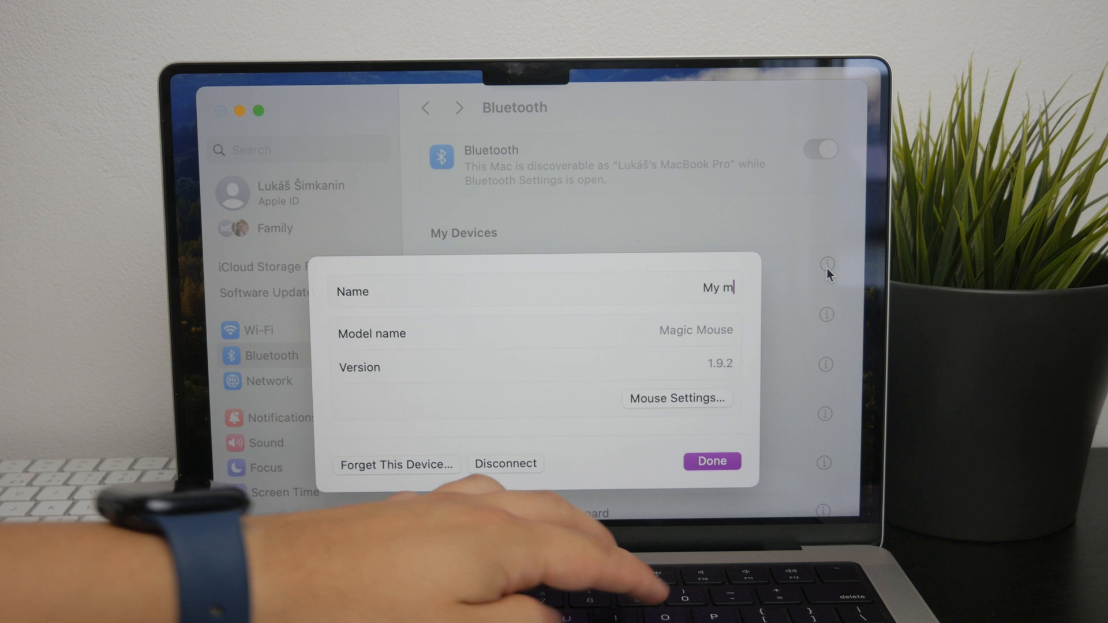
text(ouse)
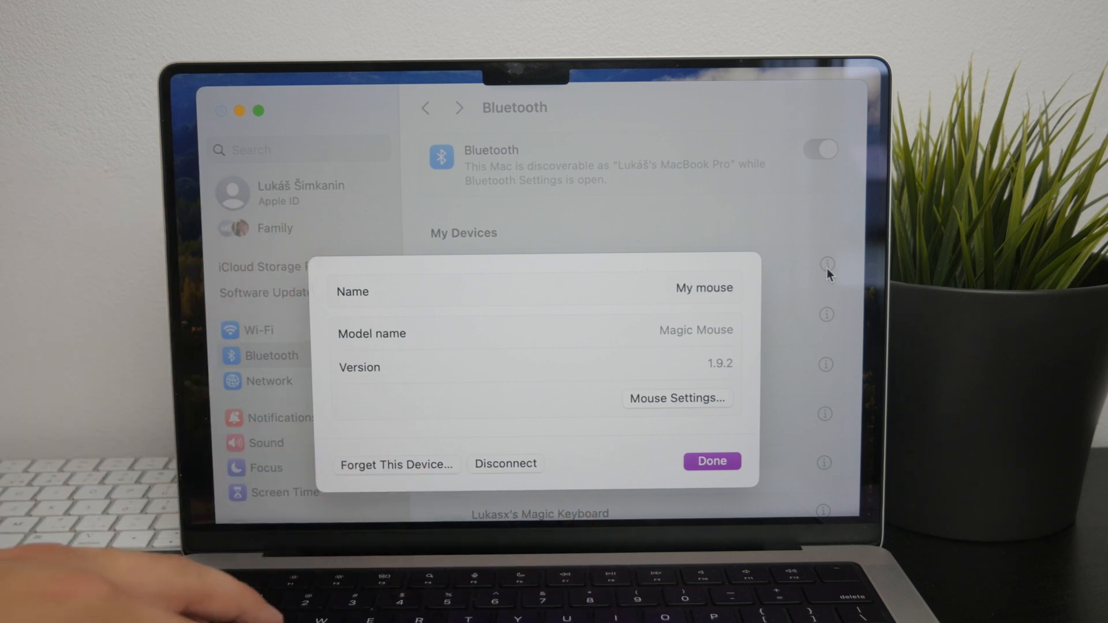
text(Magic M)
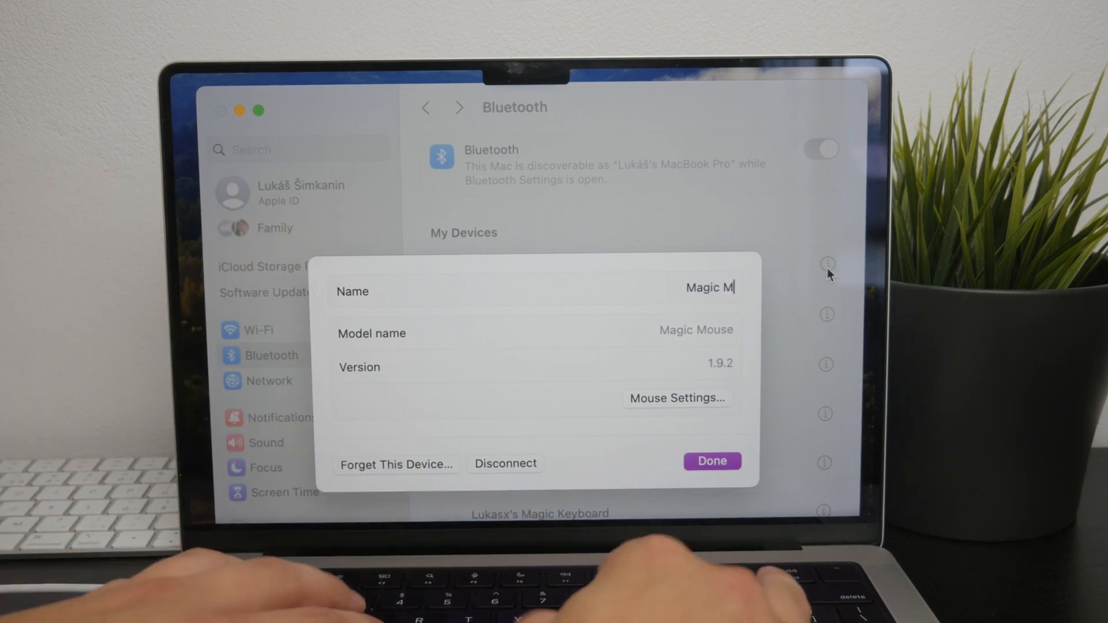
text(ouse)
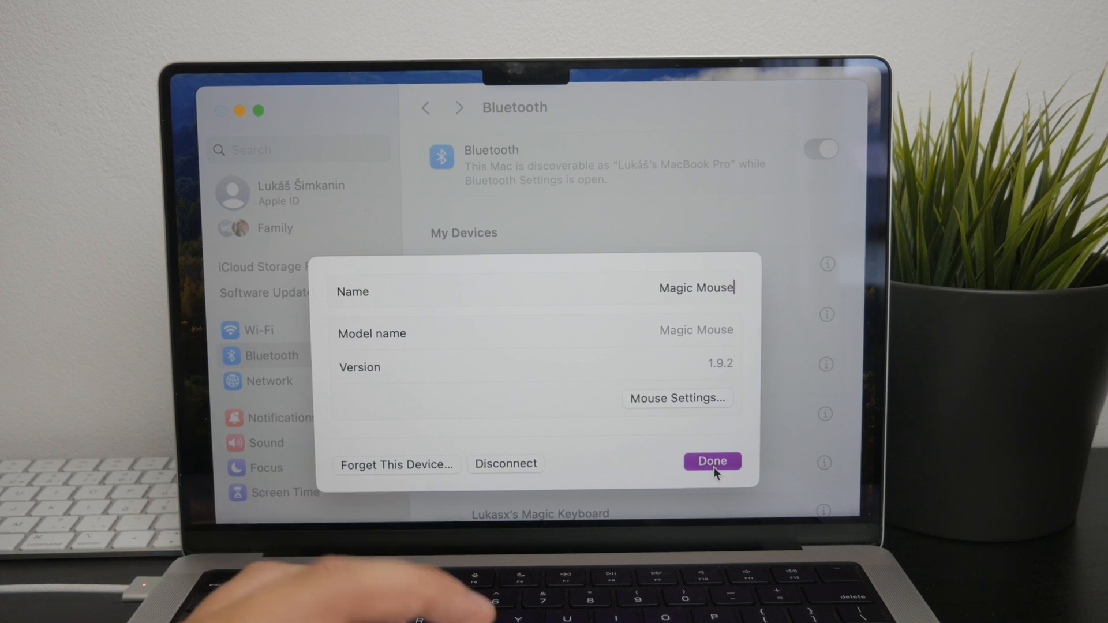
click(711, 461)
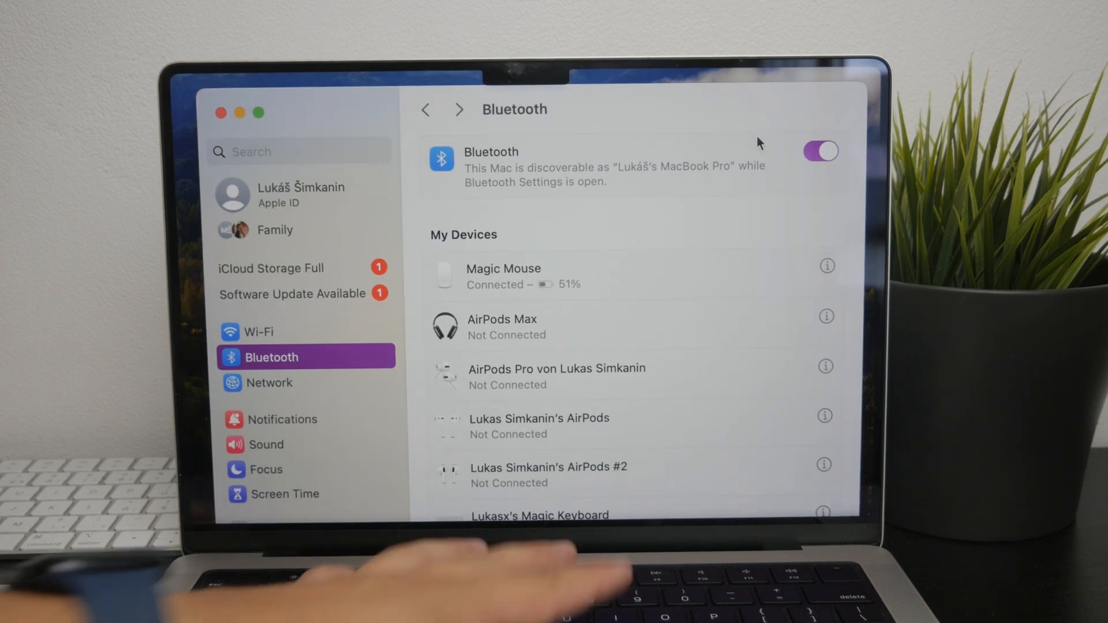